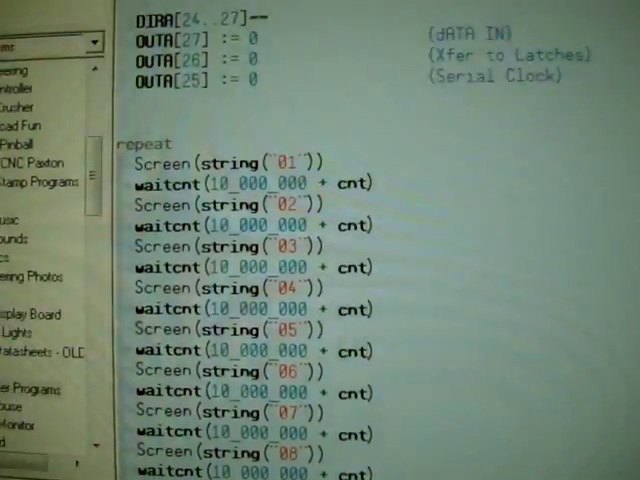
scroll("down", 3)
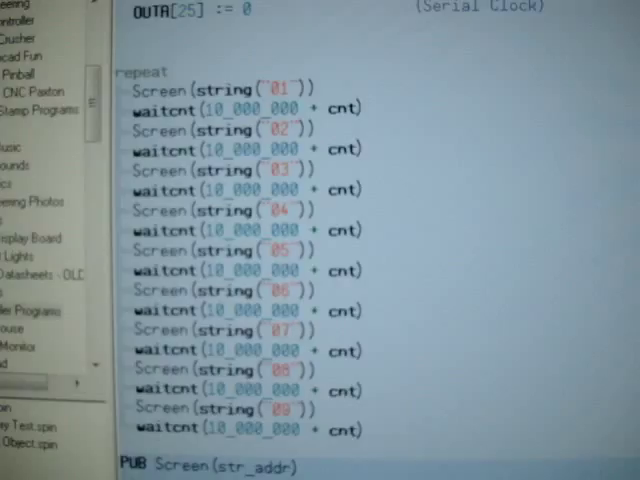